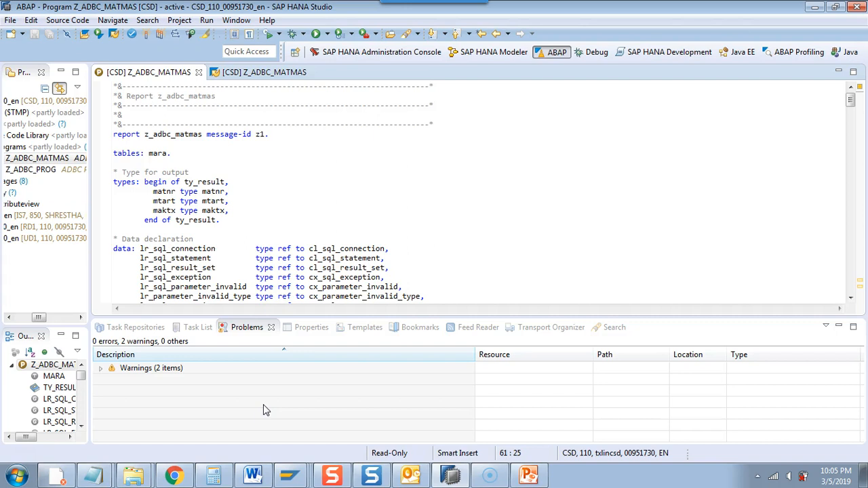
mouse_move(346, 216)
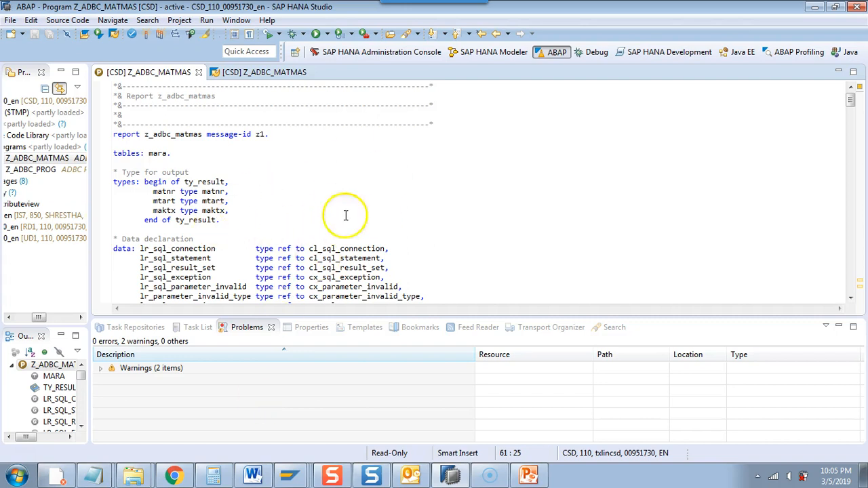
mouse_move(364, 177)
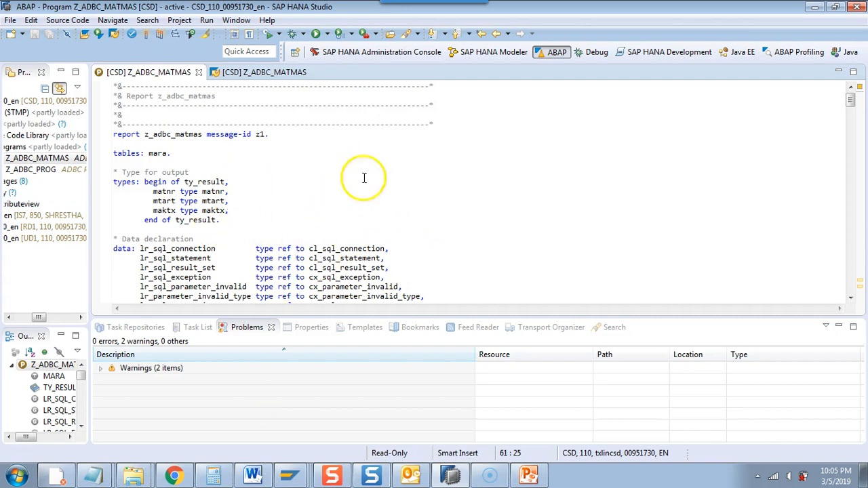
mouse_move(323, 173)
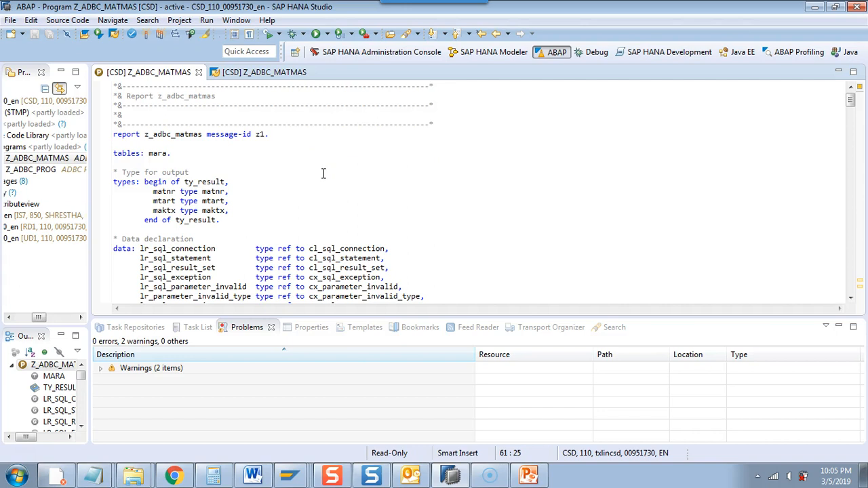
mouse_move(414, 407)
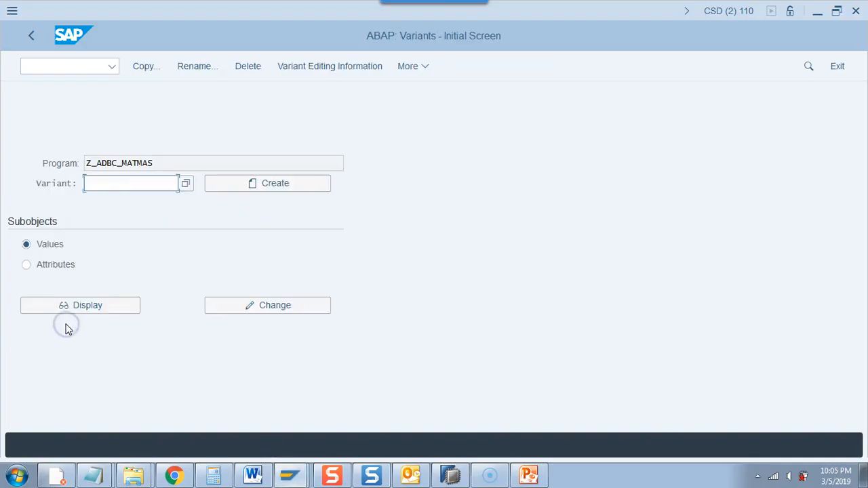
mouse_move(142, 217)
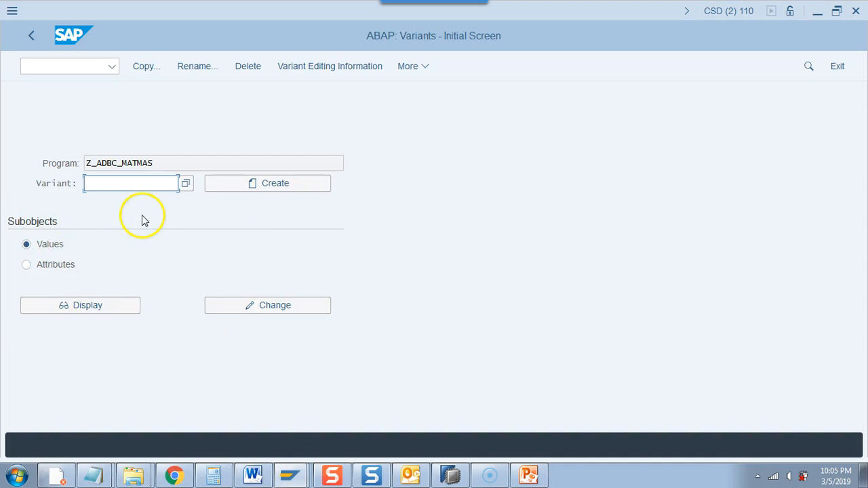
Display the Z_ADBC_MATMAS source from the ABAP Editor and set a breakpoint at the database connection step
click(30, 35)
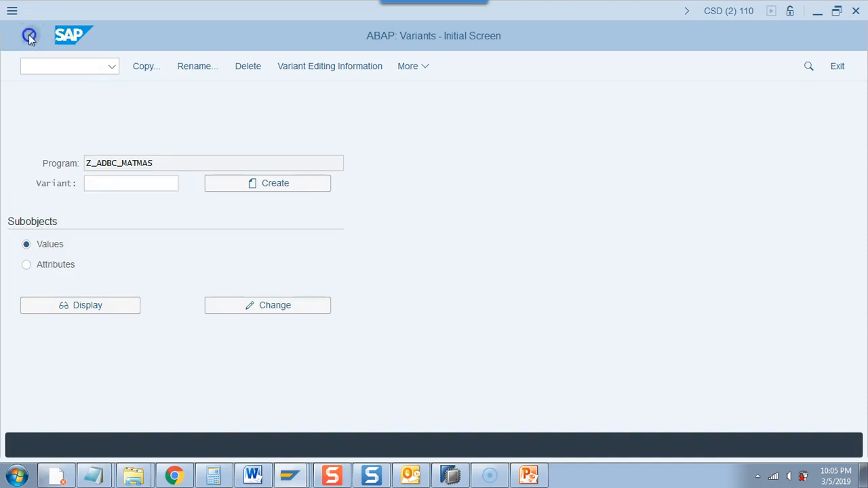
click(30, 35)
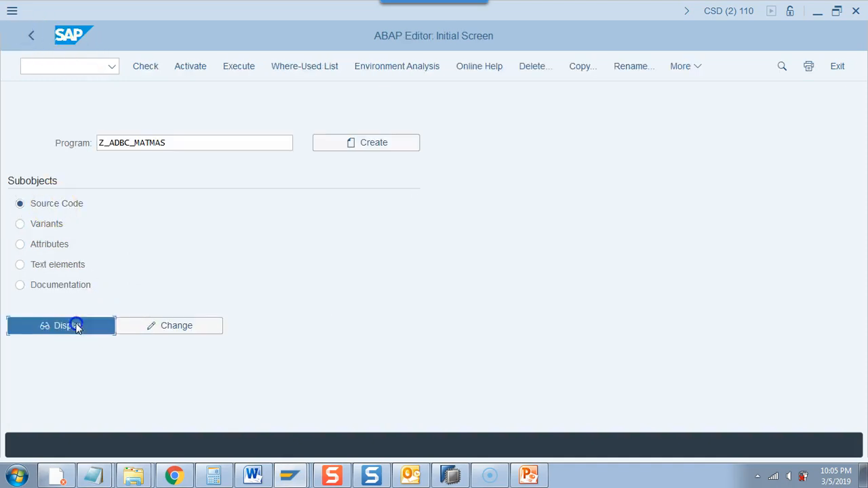
click(61, 325)
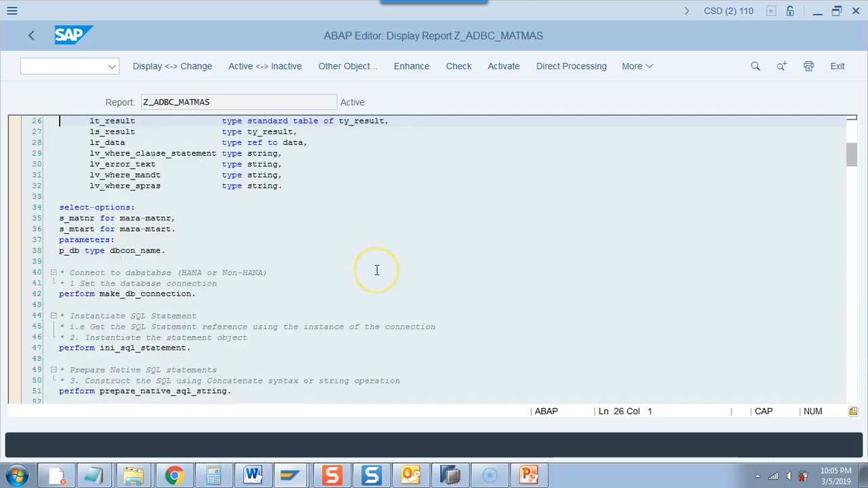
mouse_move(14, 301)
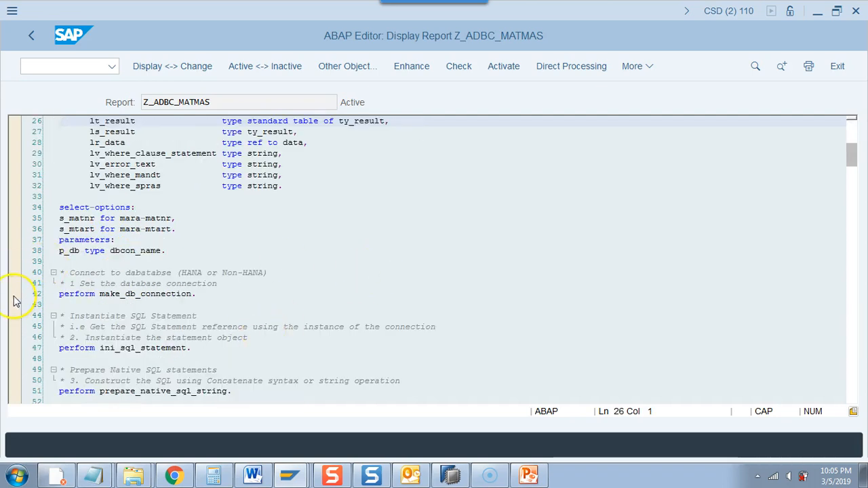
click(115, 293)
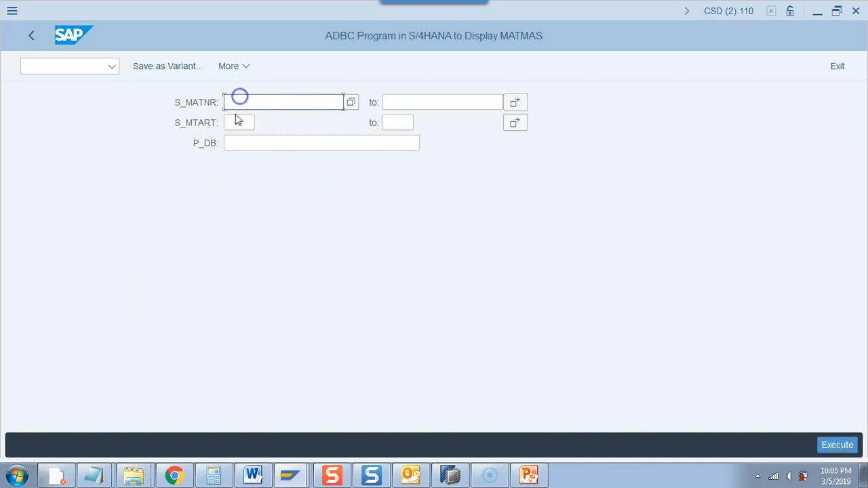
Execute the report with material type FERT so the debugger halts in MAKE_DB_CONNECTION
text(FERT)
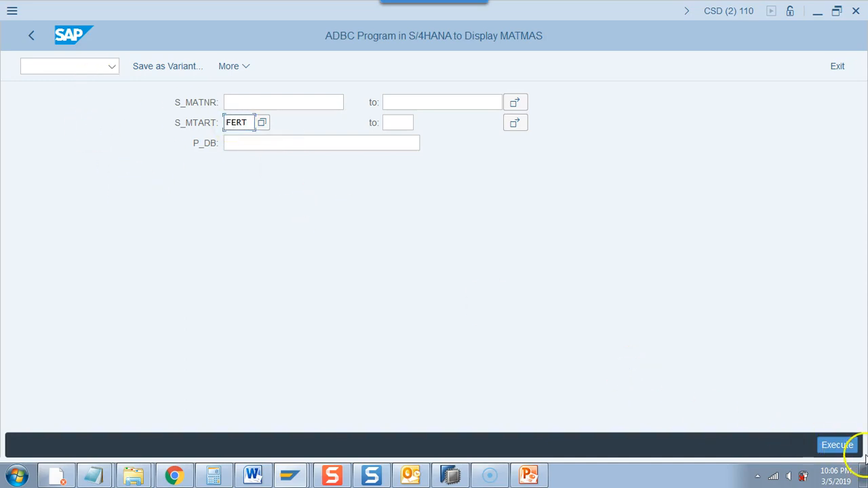
click(837, 445)
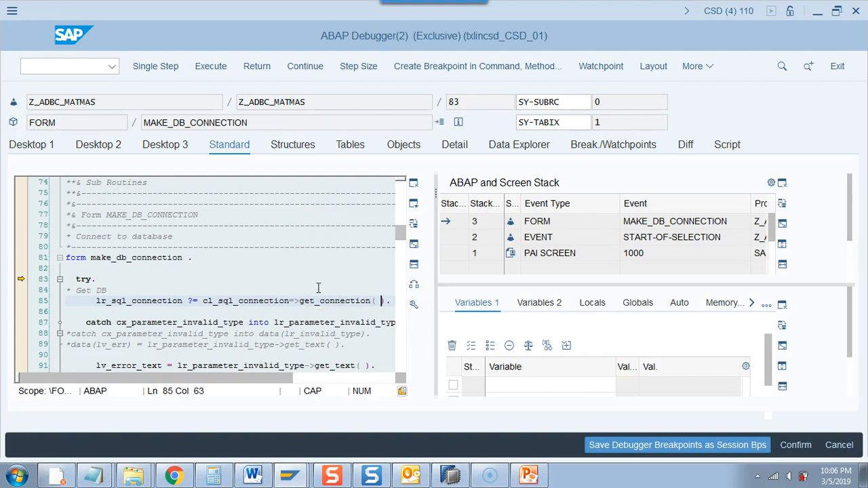
Step to the routine's end and view LR_SQL_CONNECTION's attributes, connection R/3 on DBMS HDB
click(155, 65)
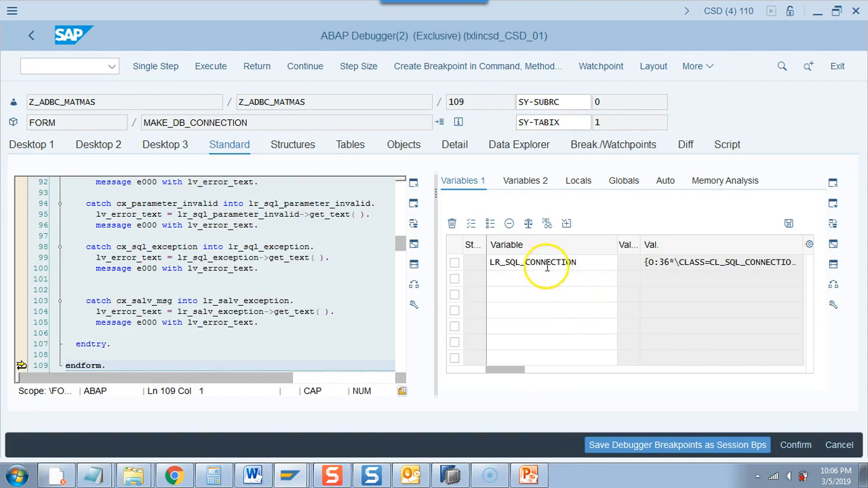
mouse_move(572, 263)
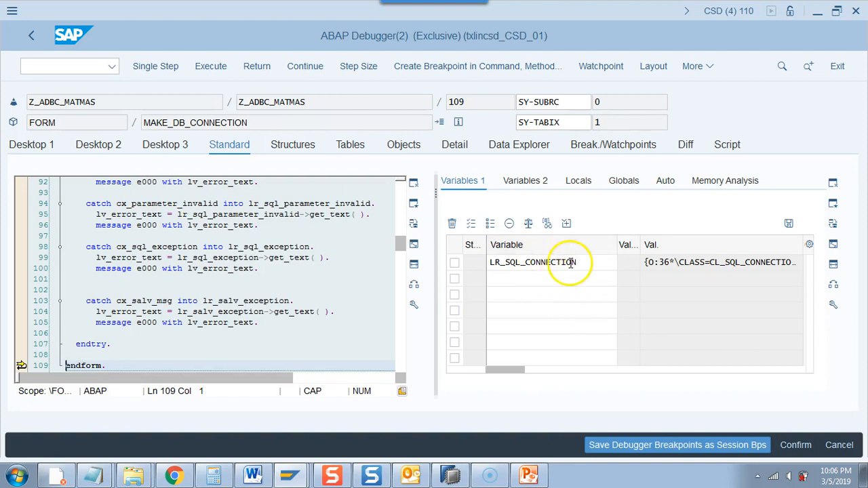
mouse_move(265, 40)
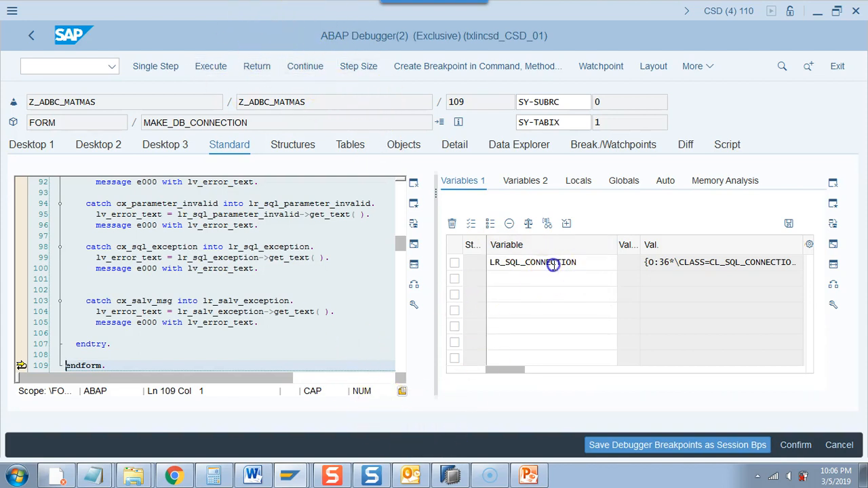
click(405, 144)
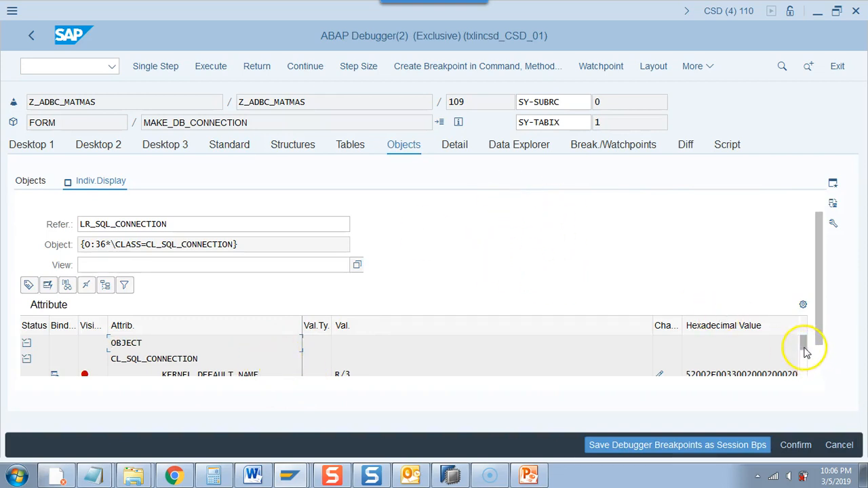
scroll(down, 3)
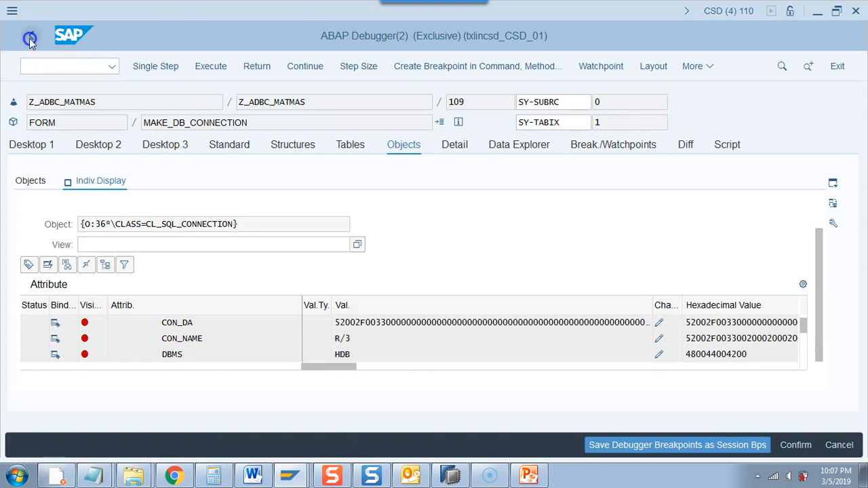
Step through INI_SQL_STATEMENT and watch the newly created LR_SQL_STATEMENT object
click(230, 144)
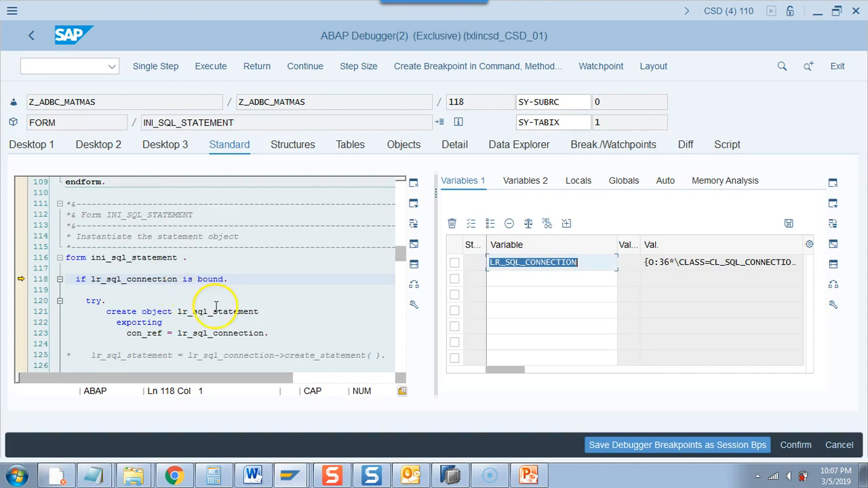
click(155, 65)
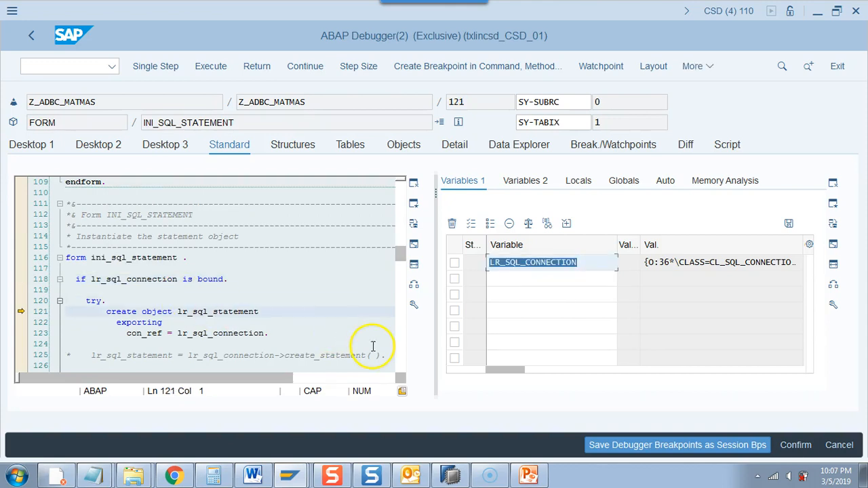
mouse_move(404, 377)
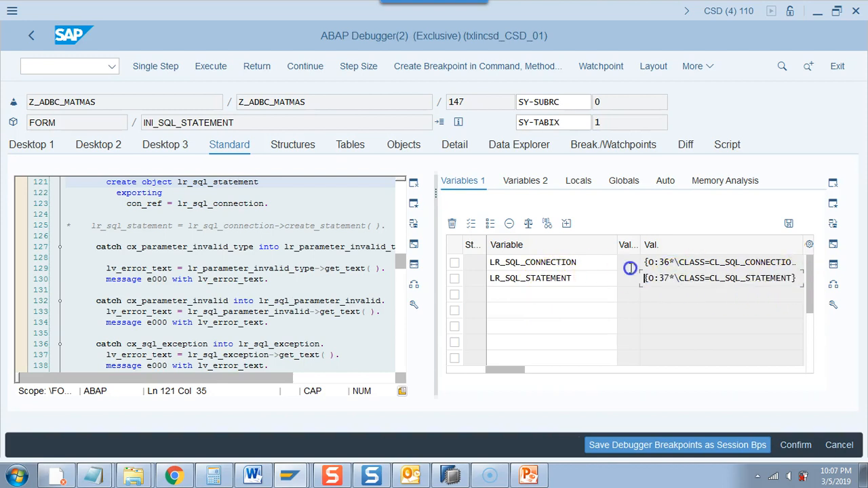
double_click(218, 182)
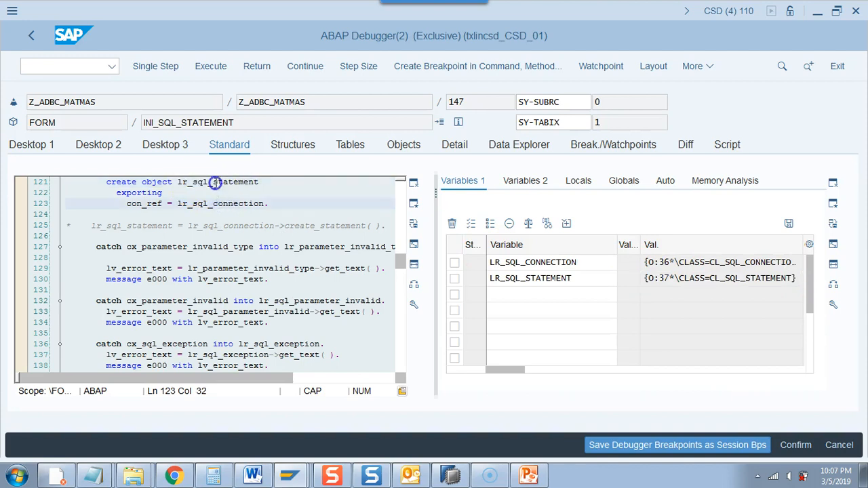
double_click(231, 203)
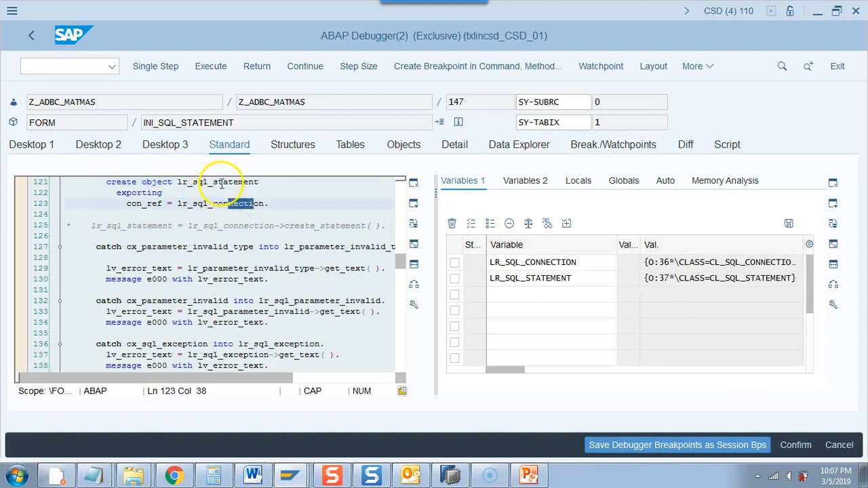
mouse_move(201, 190)
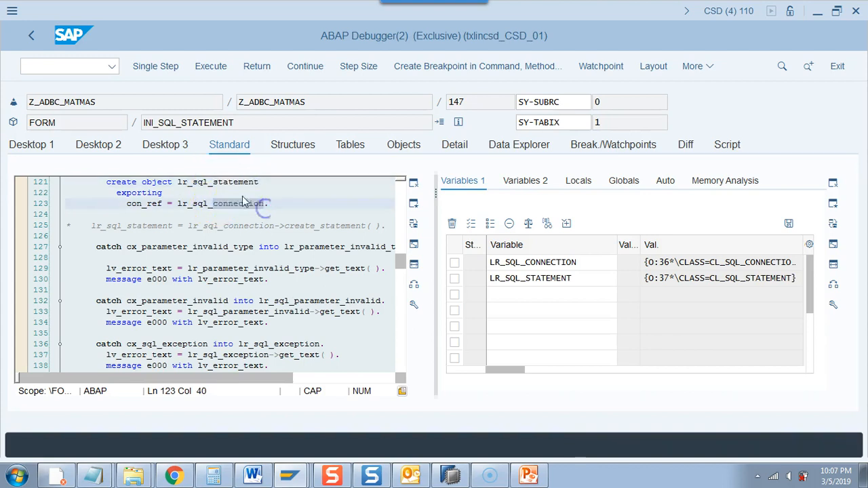
mouse_move(233, 203)
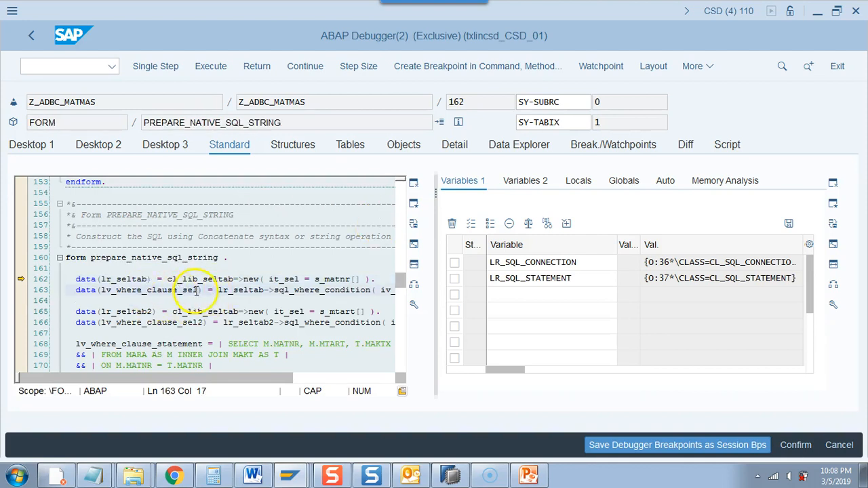
Watch the where-clause variables and step through PREPARE_NATIVE_SQL_STRING until the SELECT statement is filled
double_click(147, 290)
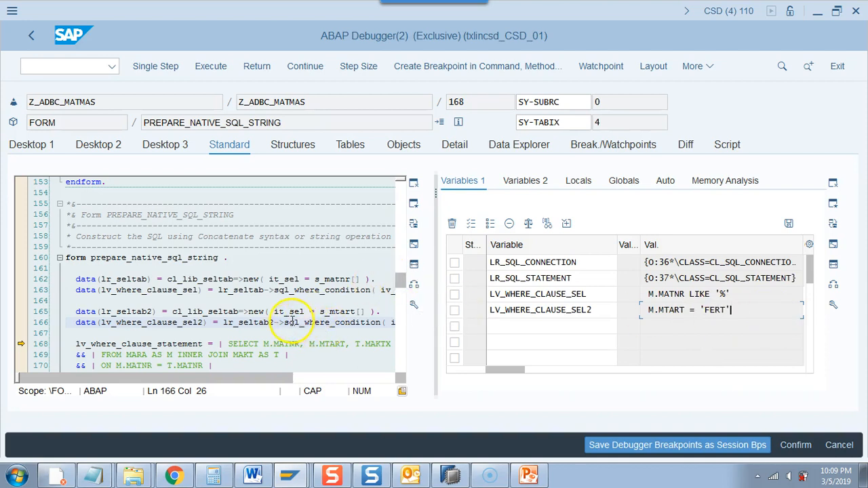
double_click(320, 323)
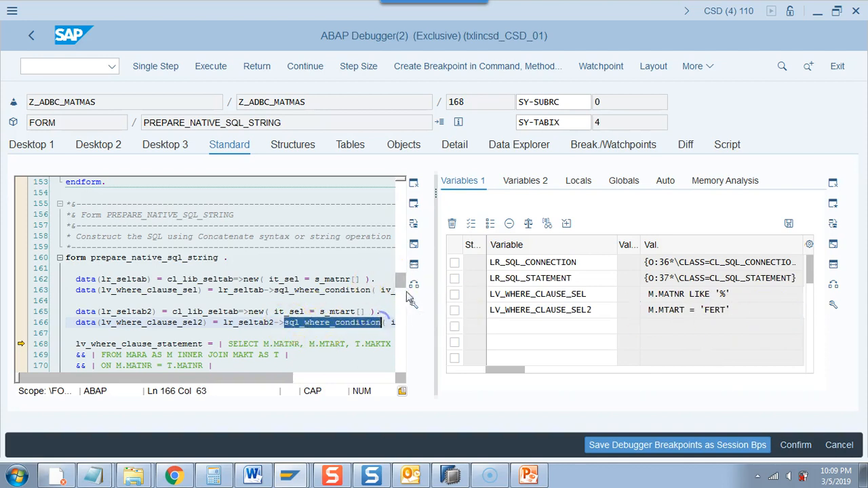
scroll(down, 3)
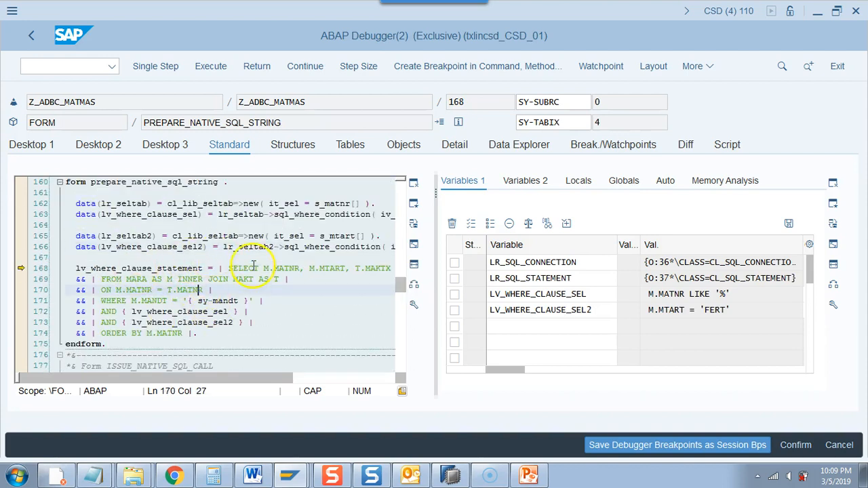
click(154, 65)
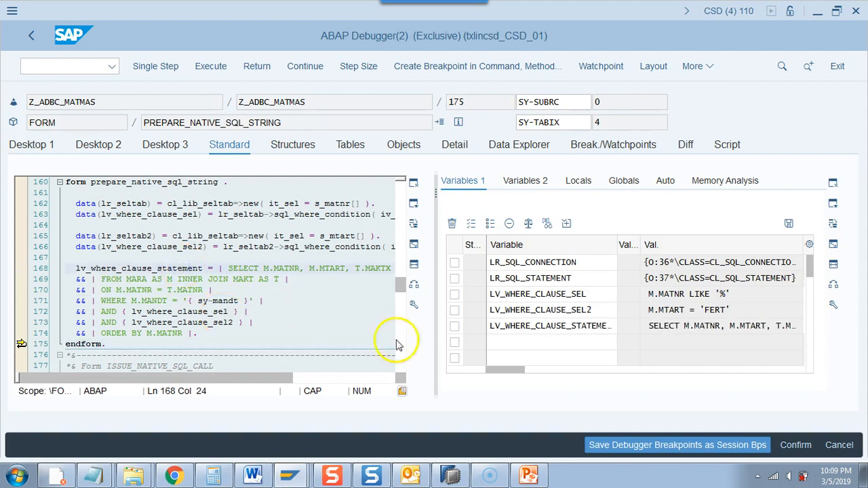
Read the assembled SELECT text of LV_WHERE_CLAUSE_STATEMENT in the Detail view, then return to the Standard view
click(455, 144)
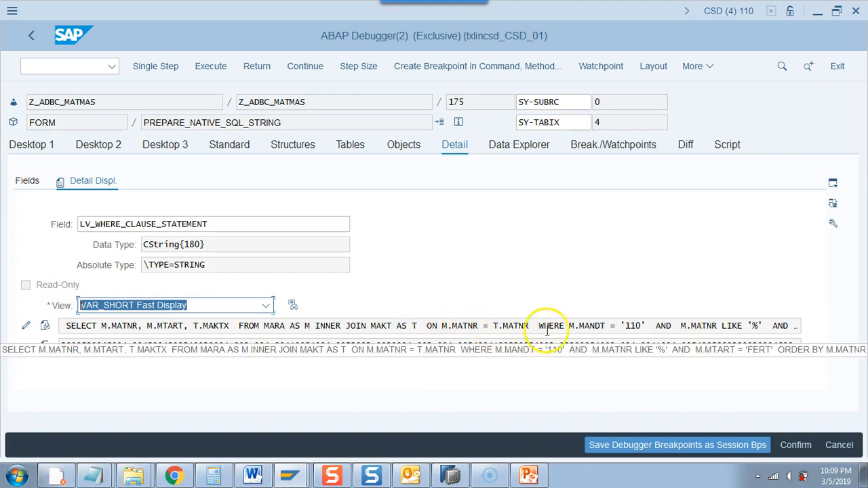
double_click(607, 325)
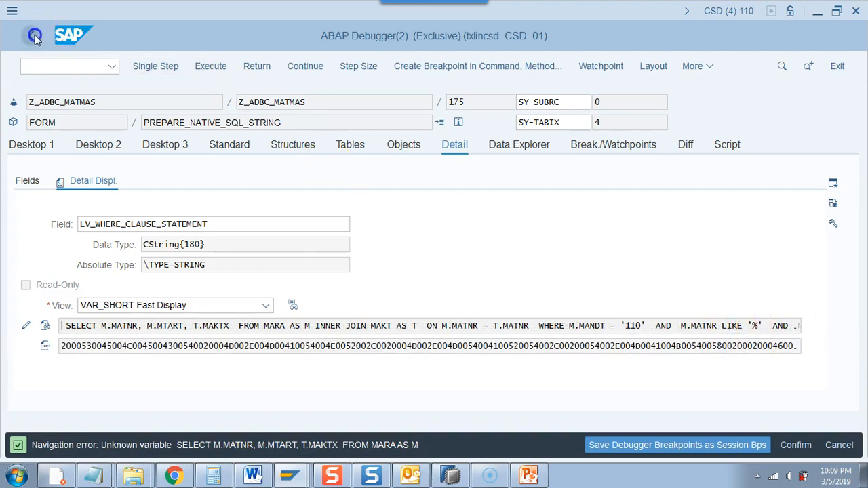
click(230, 144)
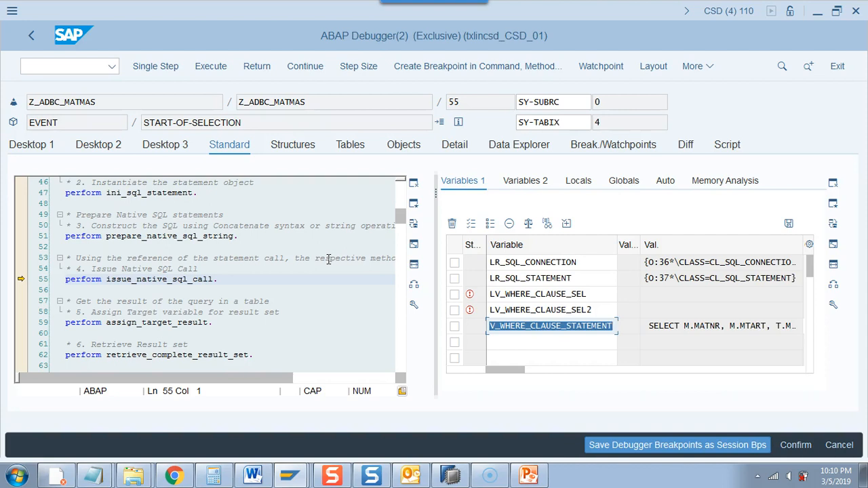
Execute the native SQL call, step into assign_target_result and watch the still-empty LT_RESULT table
click(155, 66)
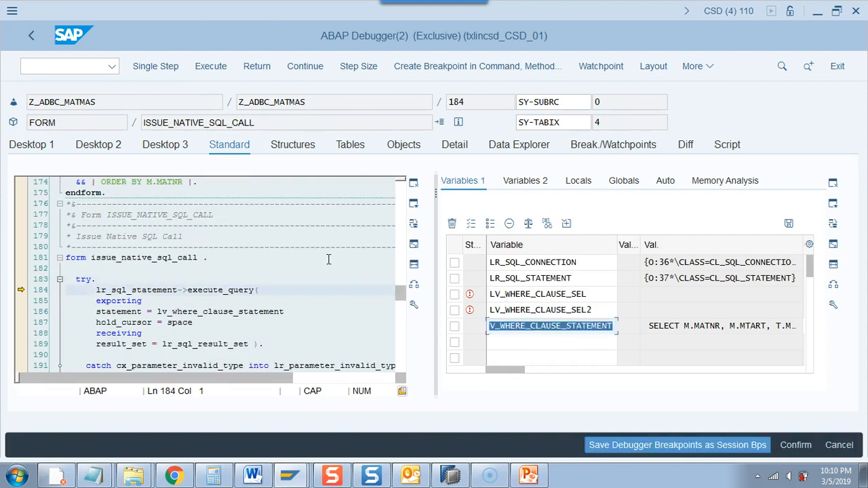
click(155, 65)
text(LR_SQL_RESULT_SET)
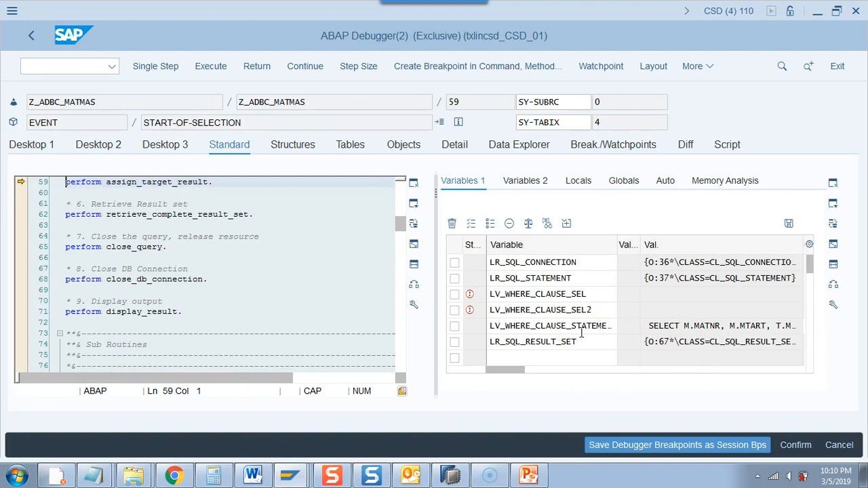
click(155, 65)
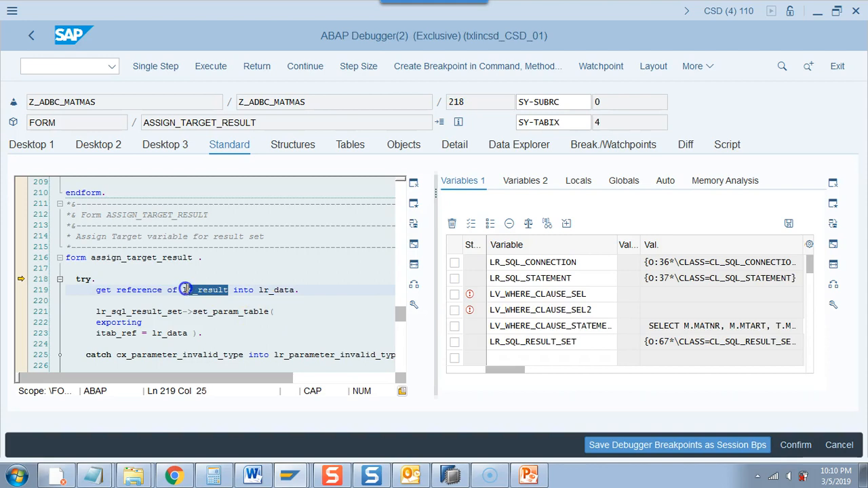
click(204, 291)
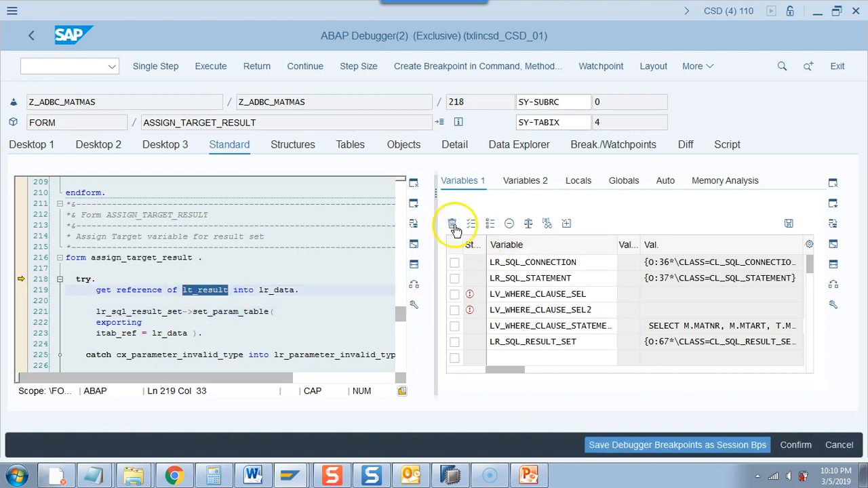
click(451, 224)
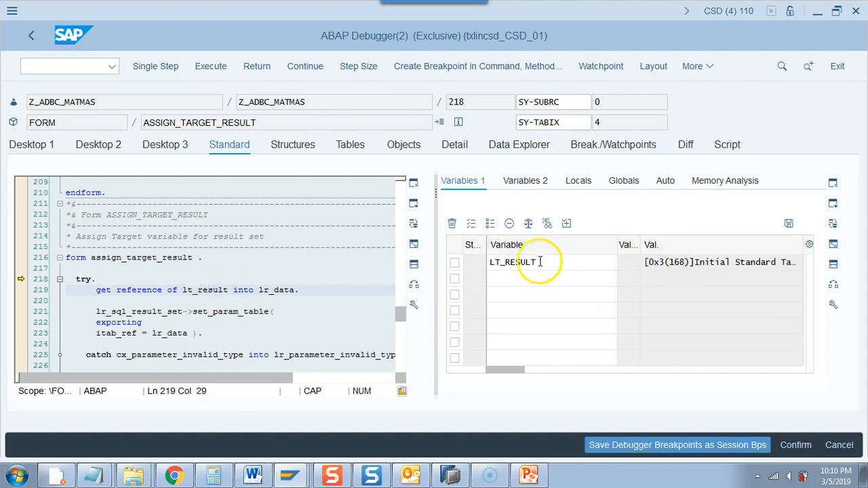
click(350, 144)
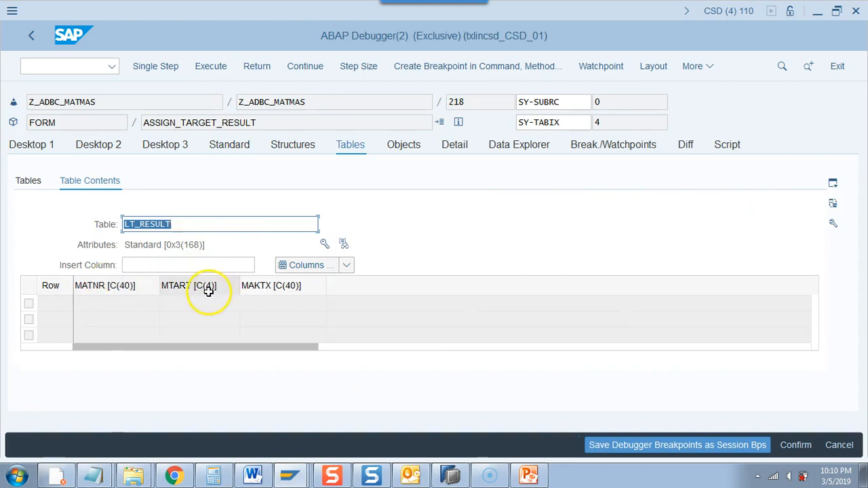
click(229, 144)
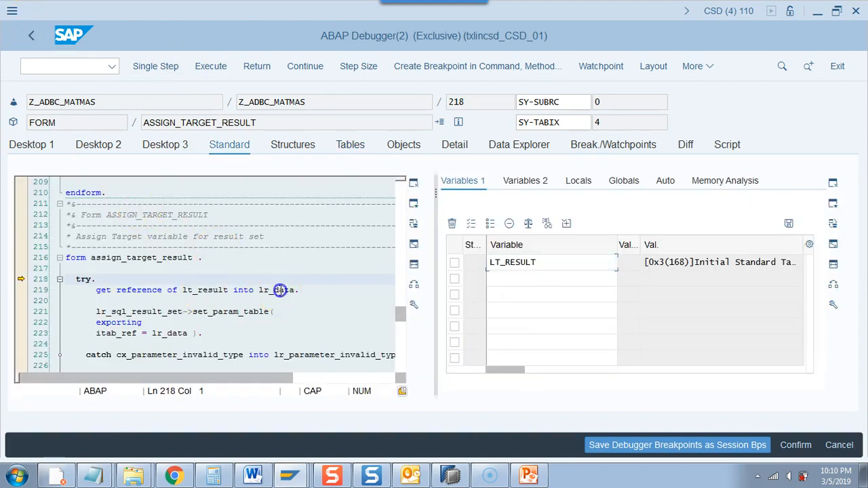
Bind LR_DATA to the result table and watch the dereferenced LR_DATA->* alongside it
click(154, 65)
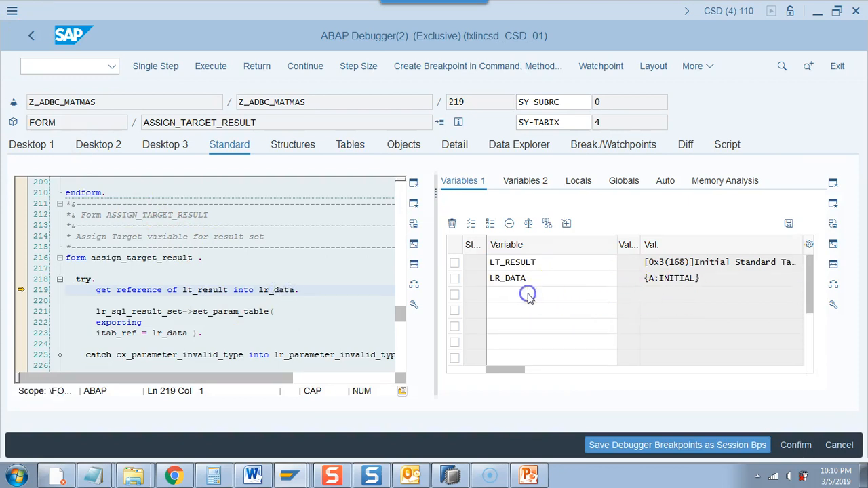
click(155, 65)
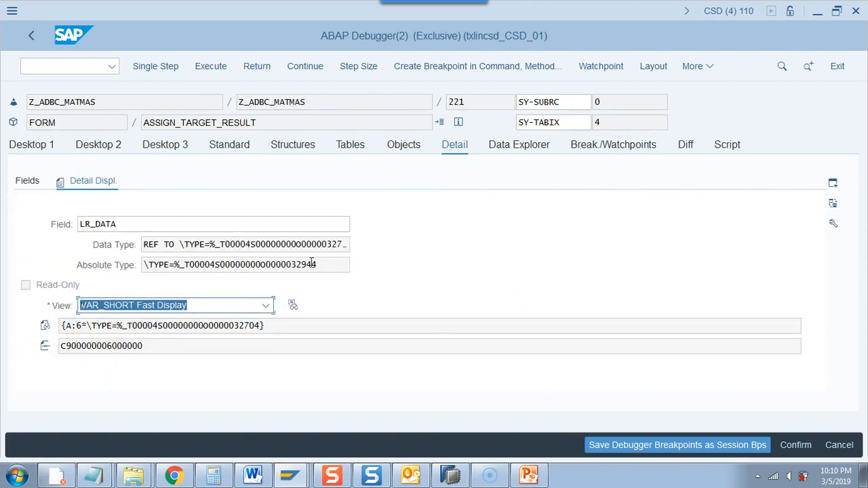
click(229, 144)
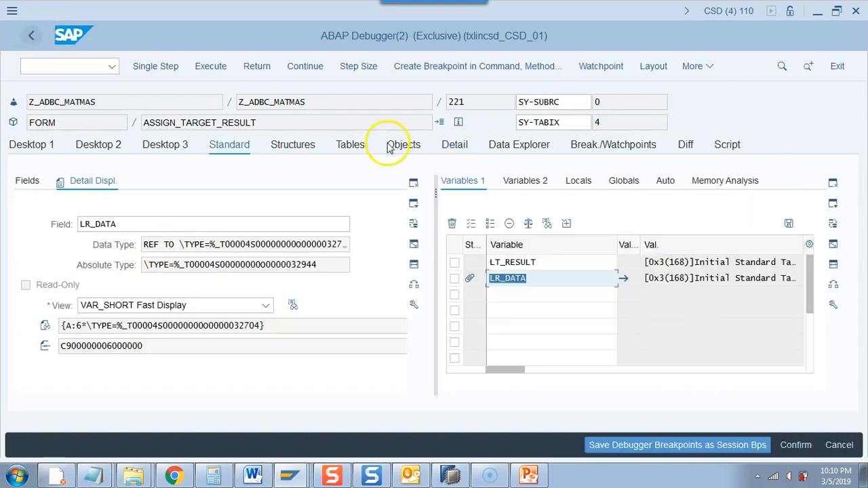
click(350, 144)
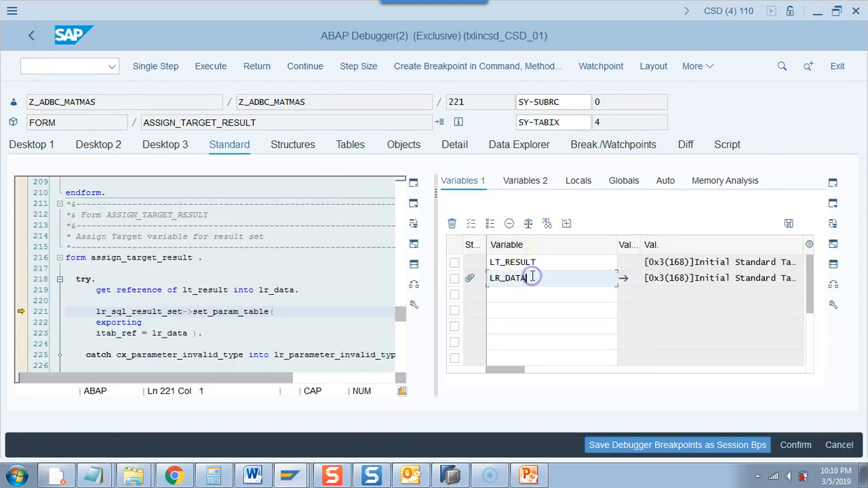
text(->)
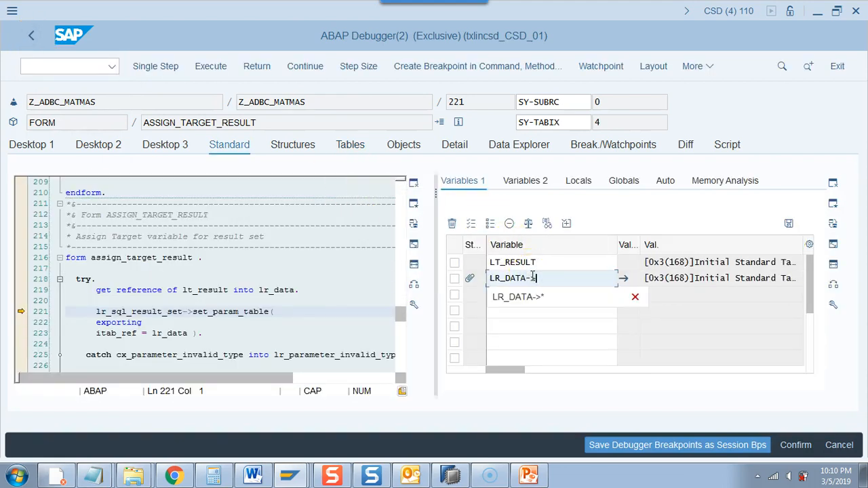
click(518, 297)
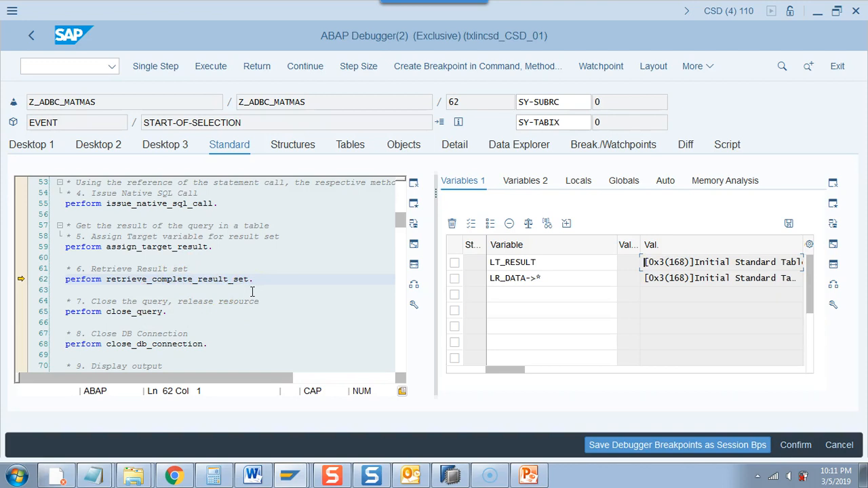
Run the result-set retrieval and view the three FERT material rows in LR_DATA->*
click(155, 65)
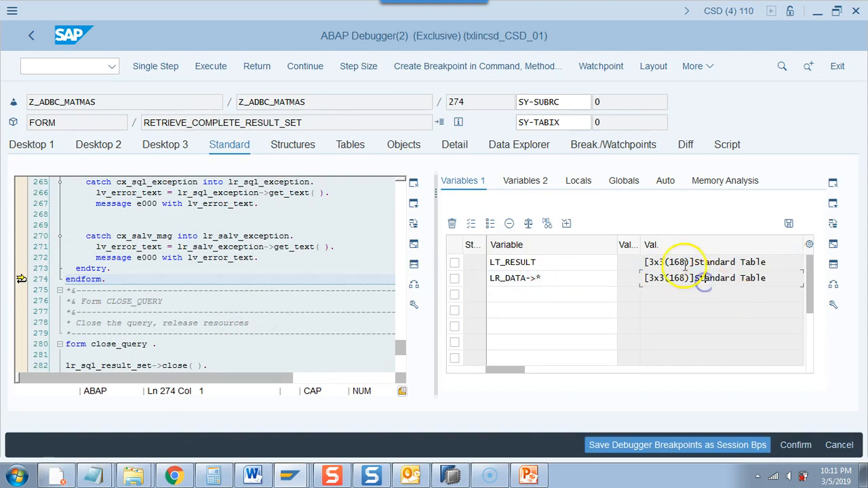
click(513, 262)
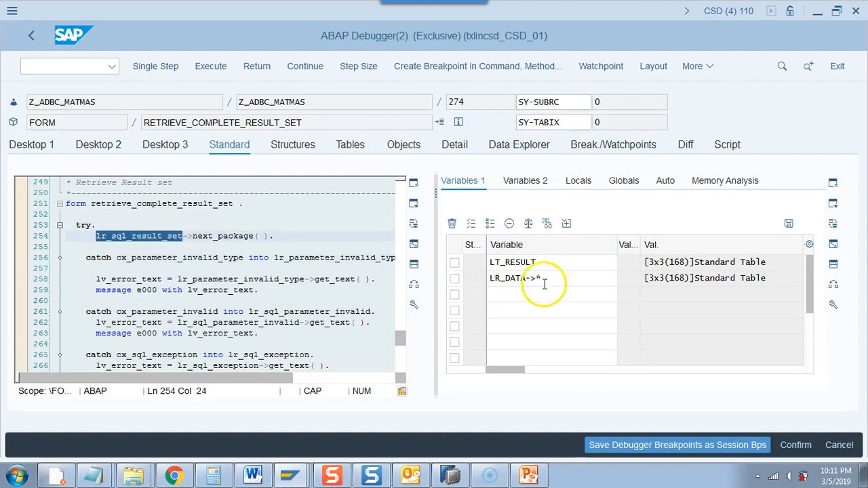
click(542, 278)
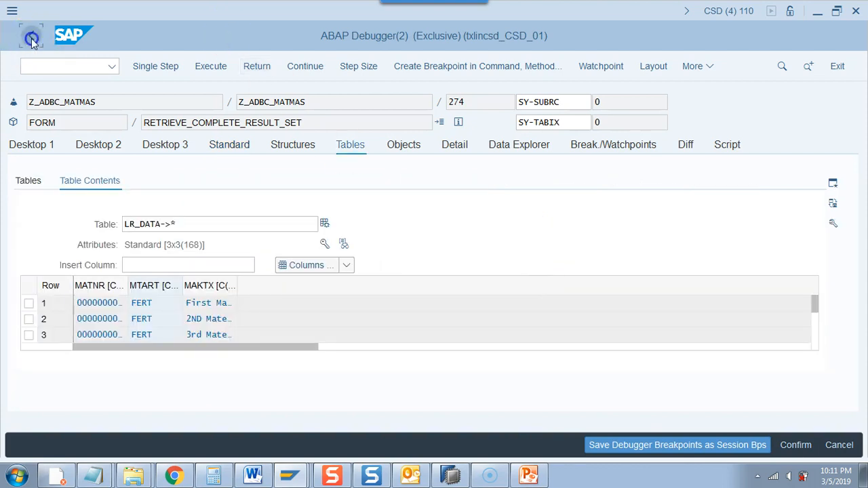
click(230, 144)
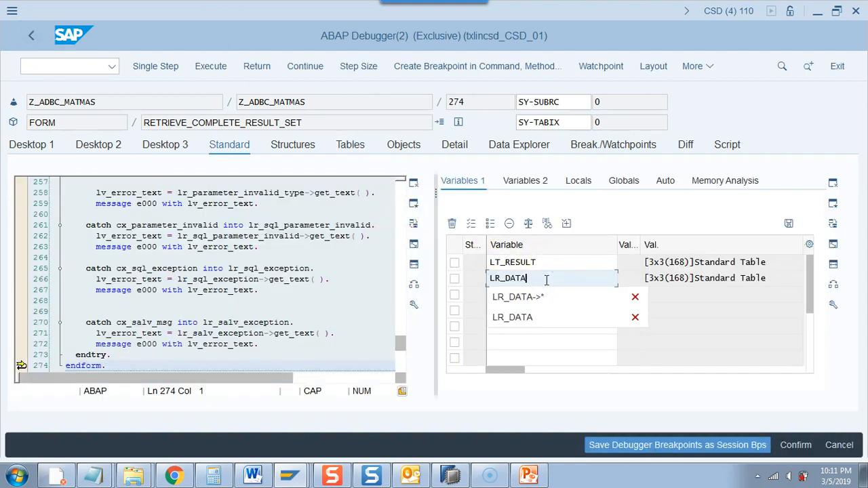
click(513, 296)
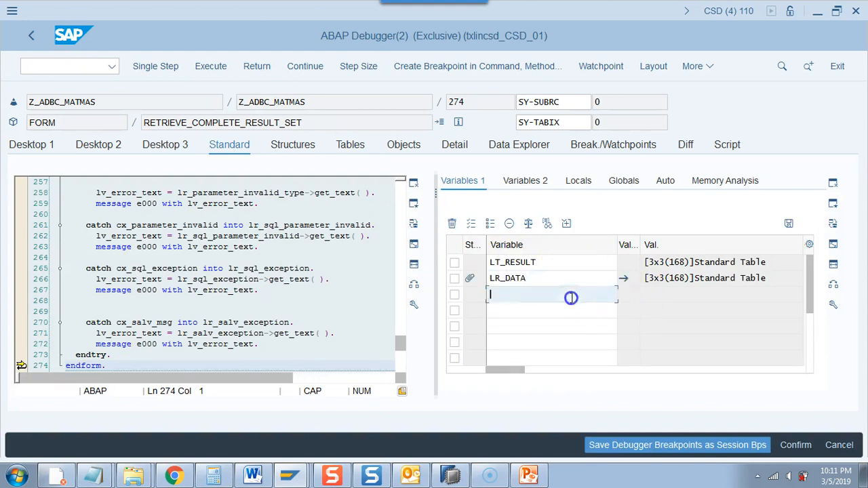
Check the LR_DATA reference and LT_RESULT's three rows, then continue to close_db_connection
click(454, 144)
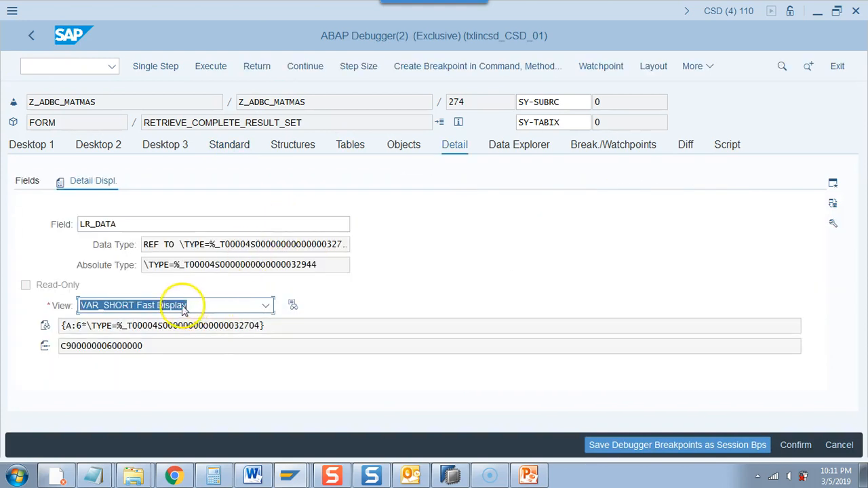
click(229, 143)
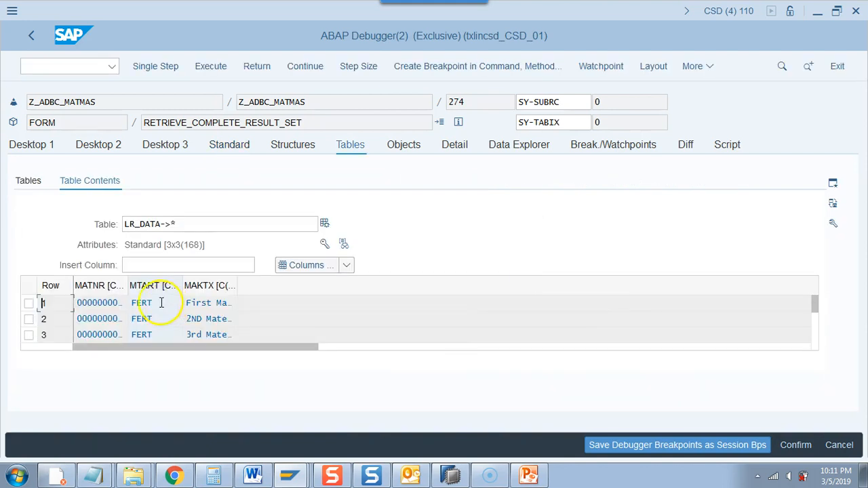
click(229, 144)
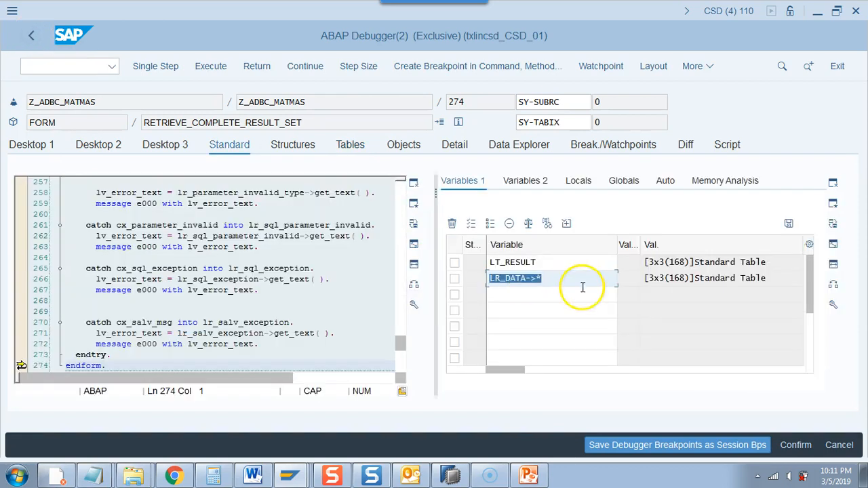
click(350, 144)
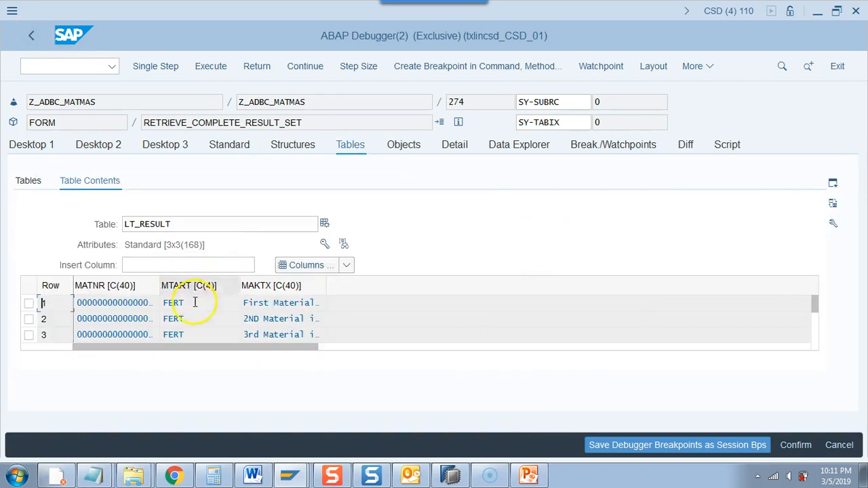
click(229, 144)
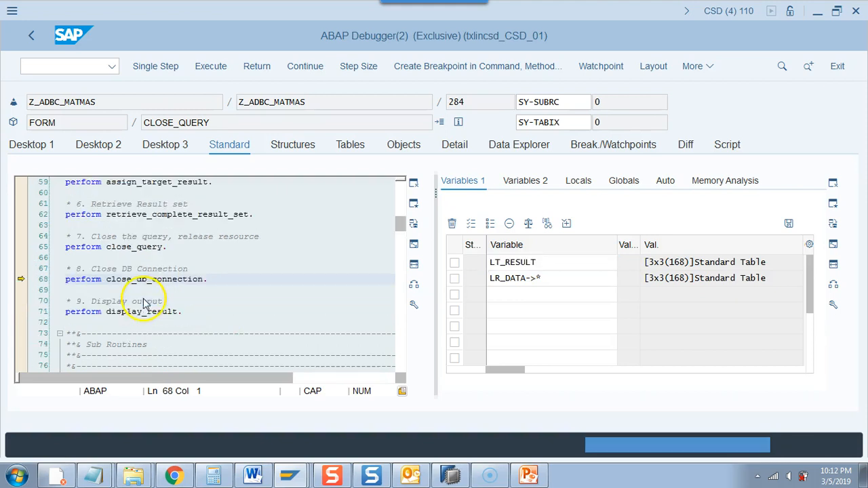
Step past display_result and run the program to completion, returning to the ABAP Editor source
click(155, 65)
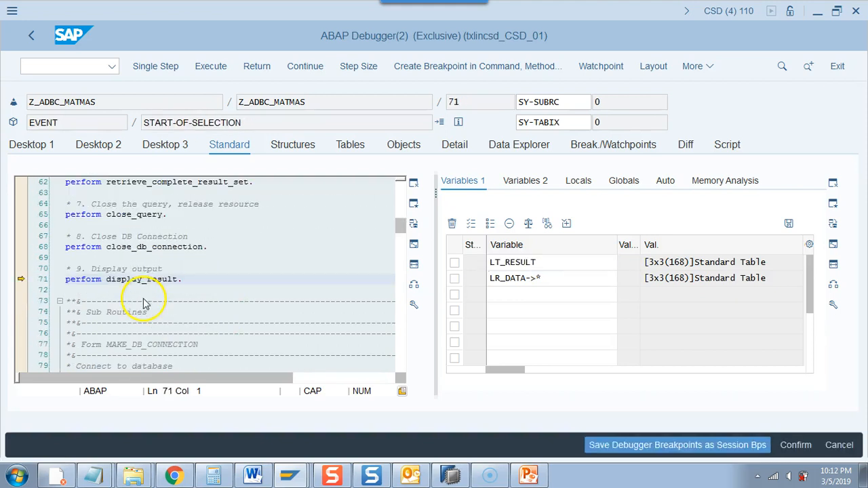
click(155, 65)
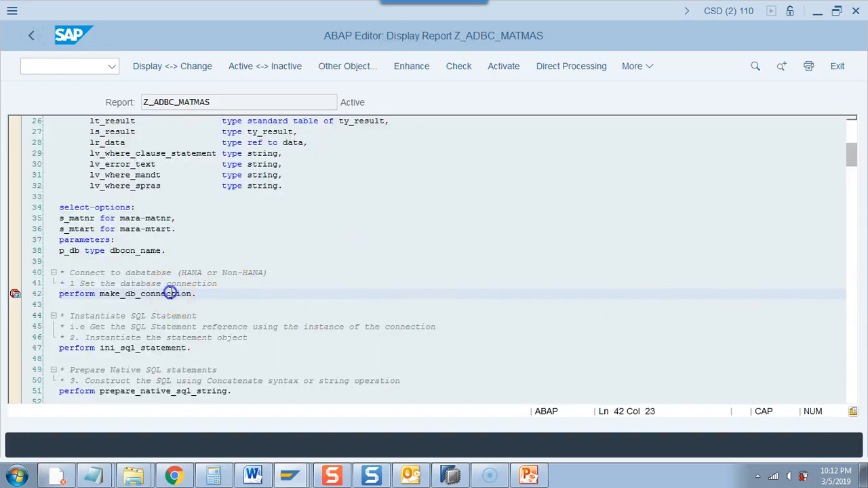
Review the PREPARE_NATIVE_SQL_STRING form and go back to the main program flow
double_click(154, 293)
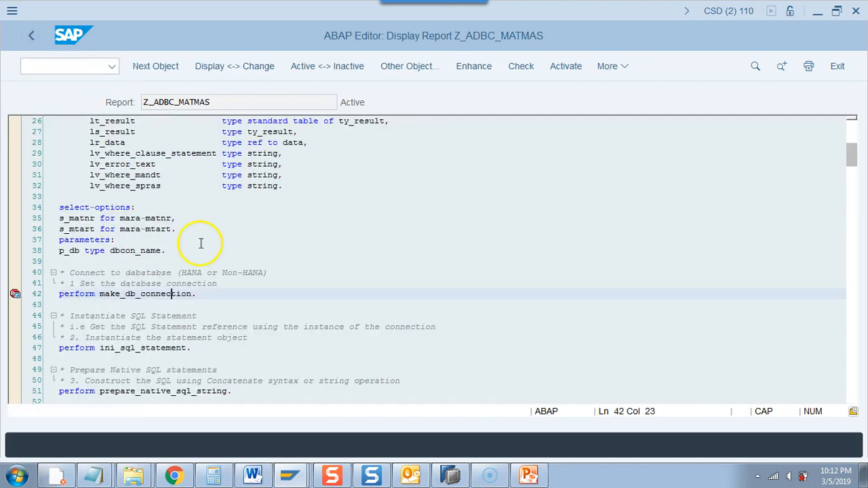
mouse_move(163, 391)
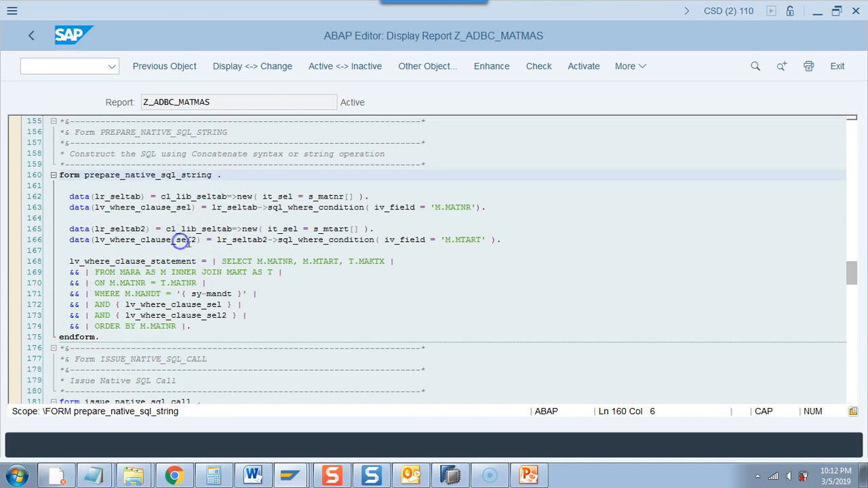
double_click(144, 239)
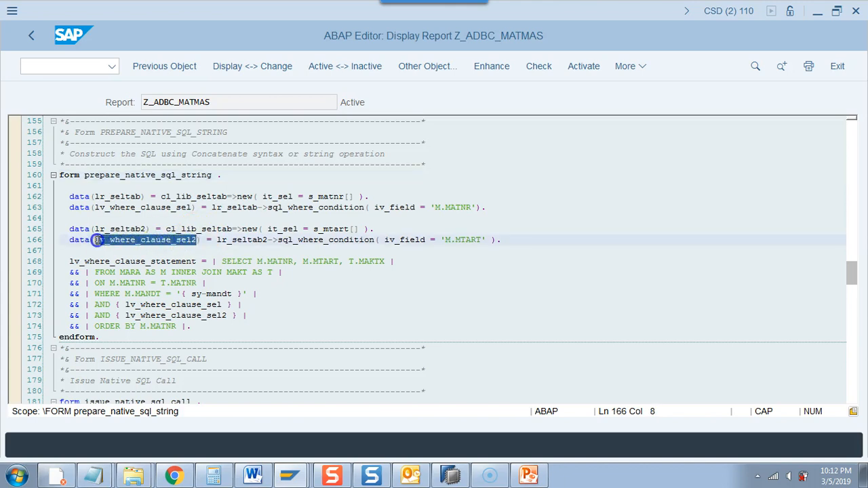
click(459, 208)
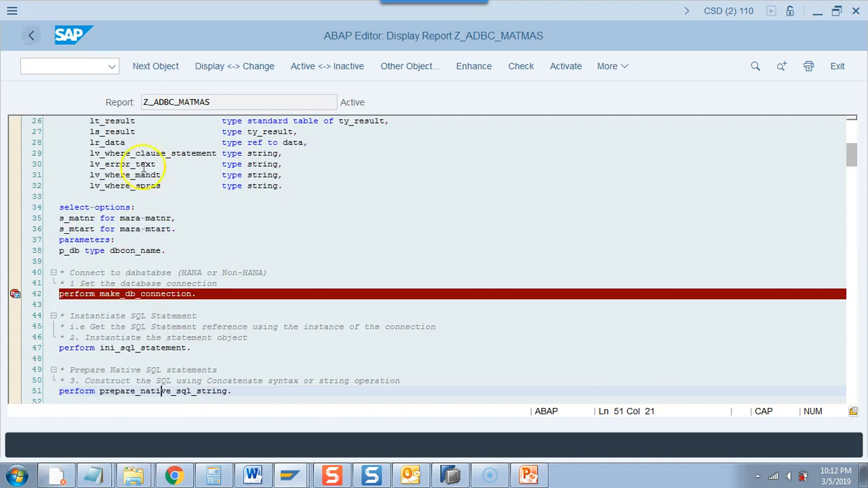
Navigate to the ASSIGN_TARGET_RESULT subroutine source from its perform call
scroll(down, 3)
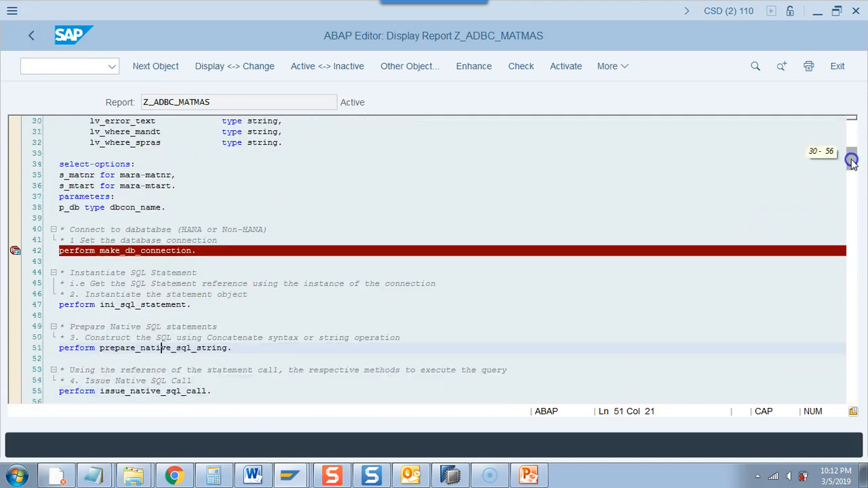
scroll(down, 3)
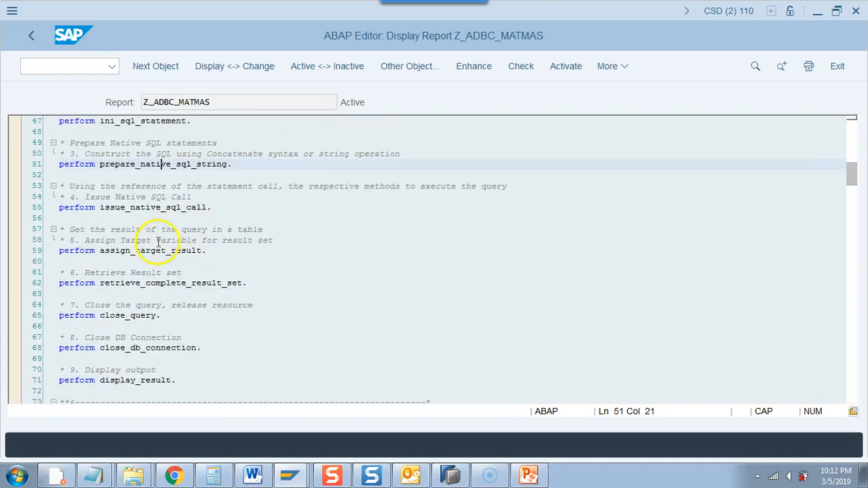
click(151, 249)
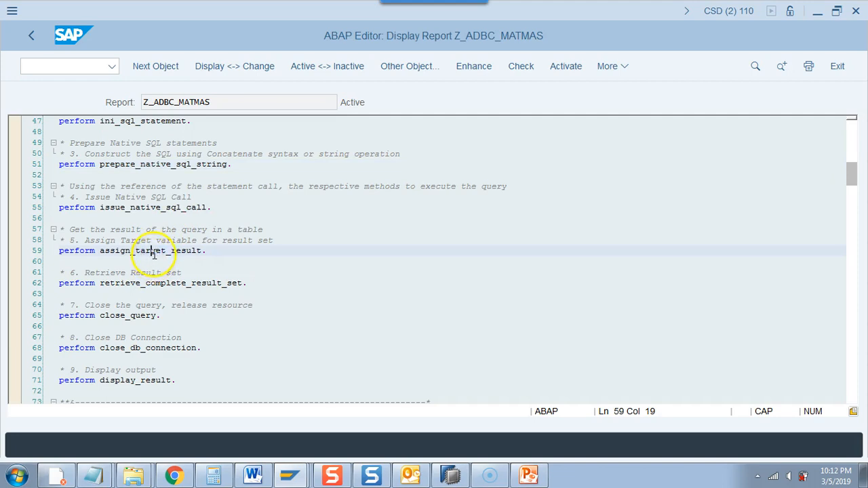
double_click(170, 249)
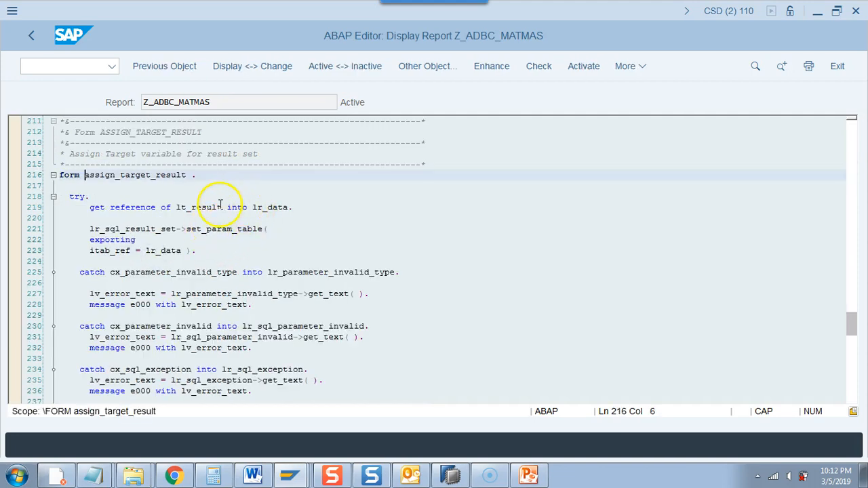
click(190, 206)
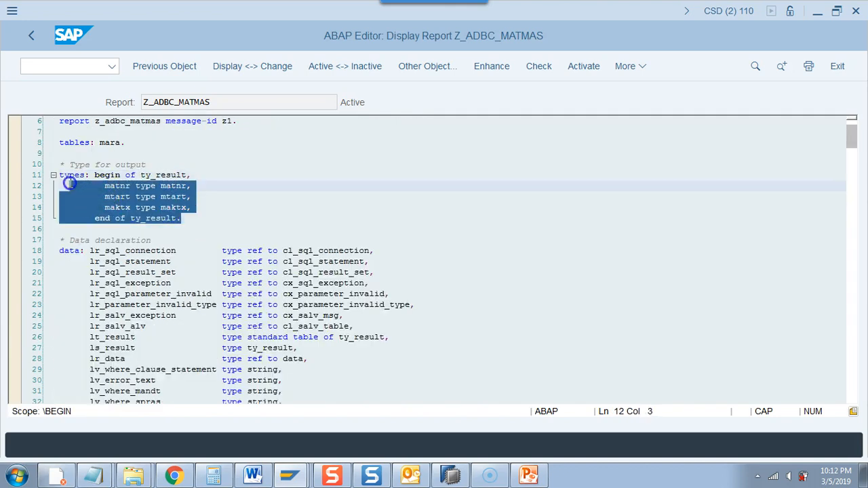
click(120, 196)
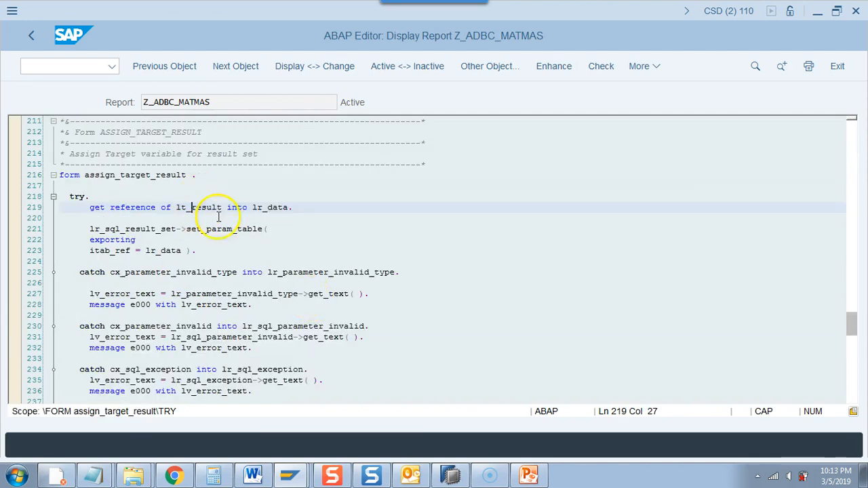
double_click(169, 249)
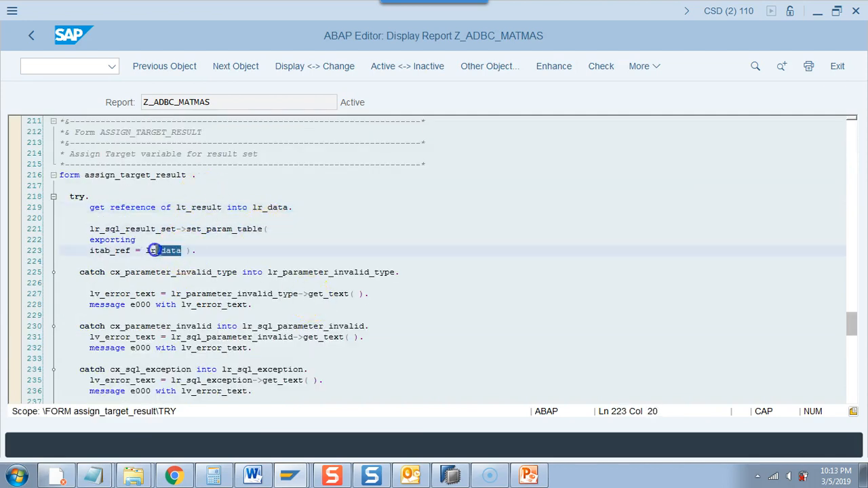
click(265, 207)
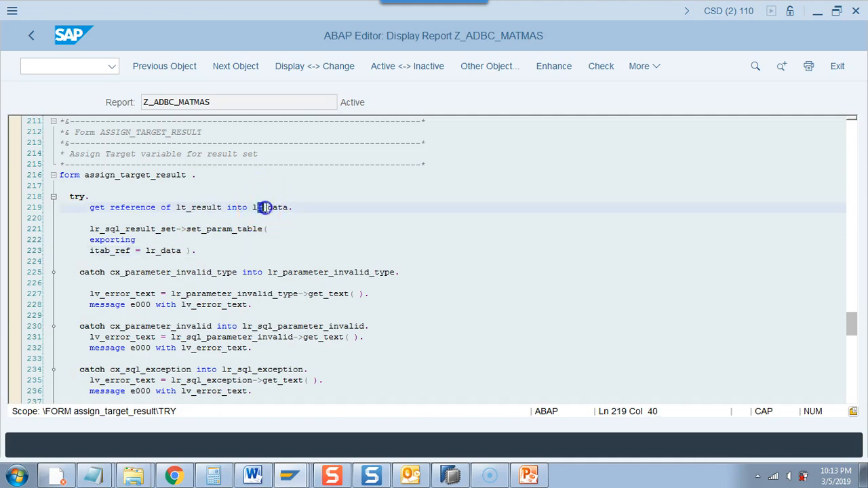
double_click(203, 207)
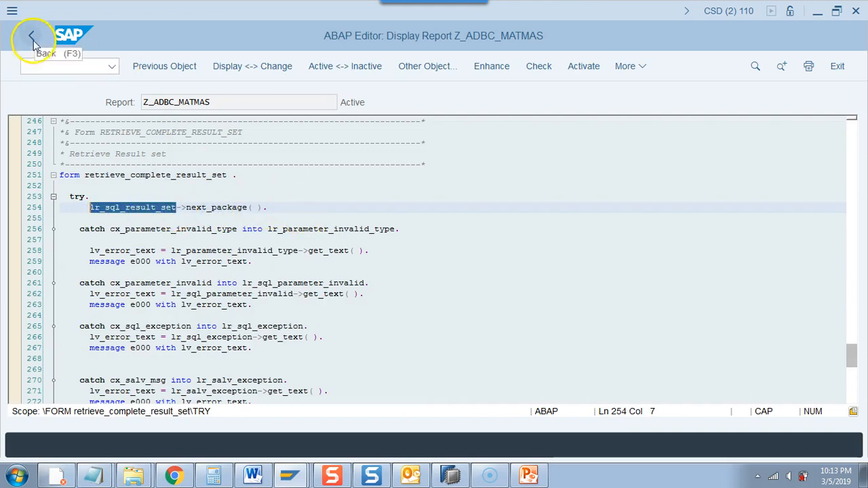
click(31, 35)
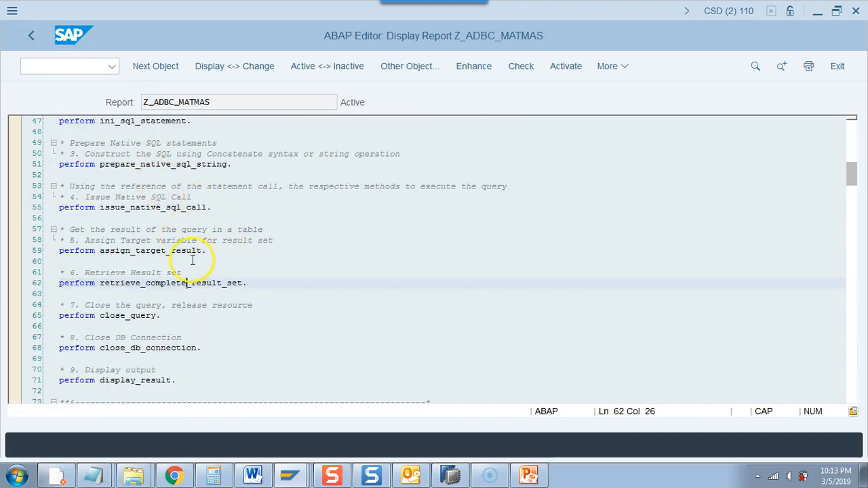
double_click(133, 250)
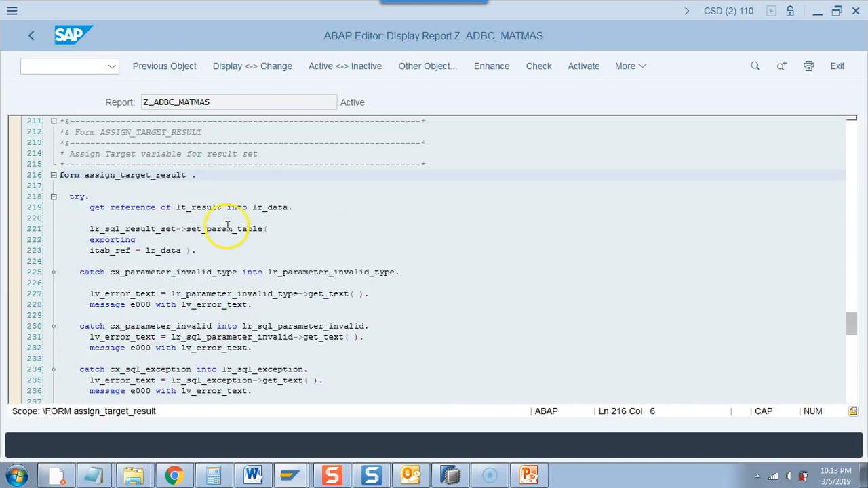
double_click(161, 249)
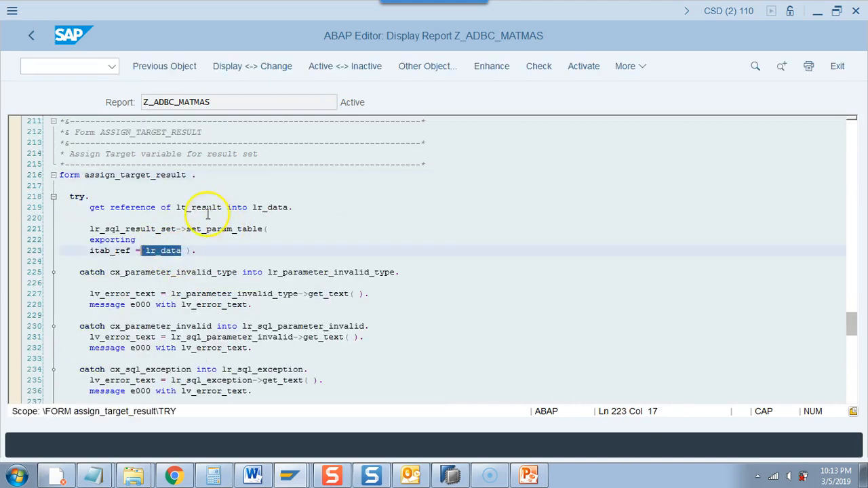
double_click(197, 206)
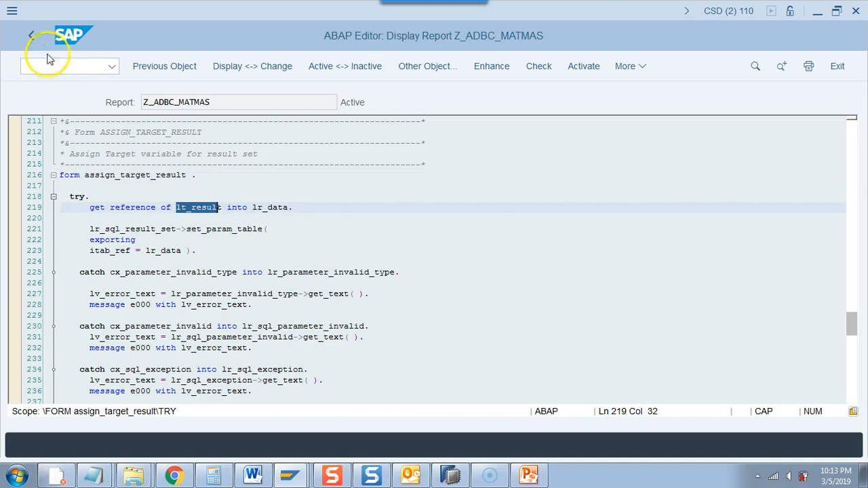